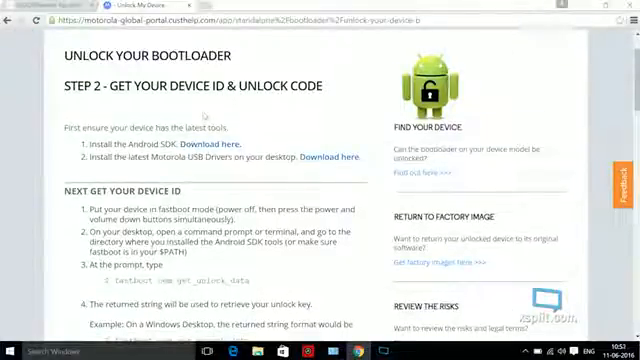
scroll("down", 3)
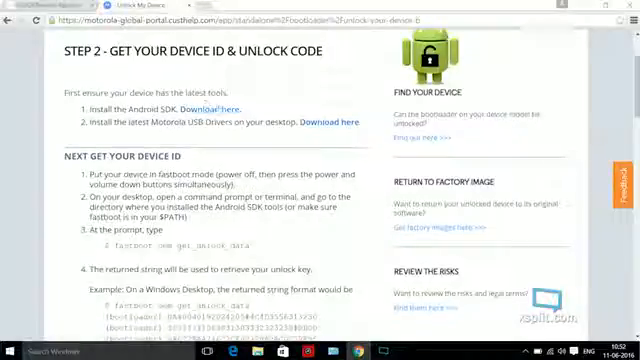